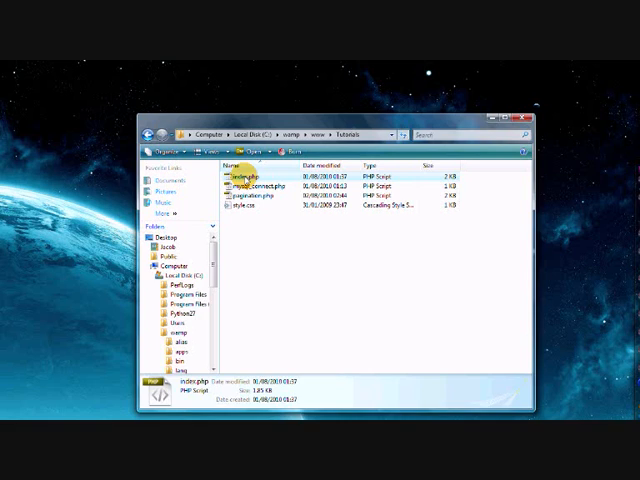
Step: Open index.php from the Tutorials folder in Dreamweaver to view its PHP code
{"action": "double_click", "coordinate": [247, 167]}
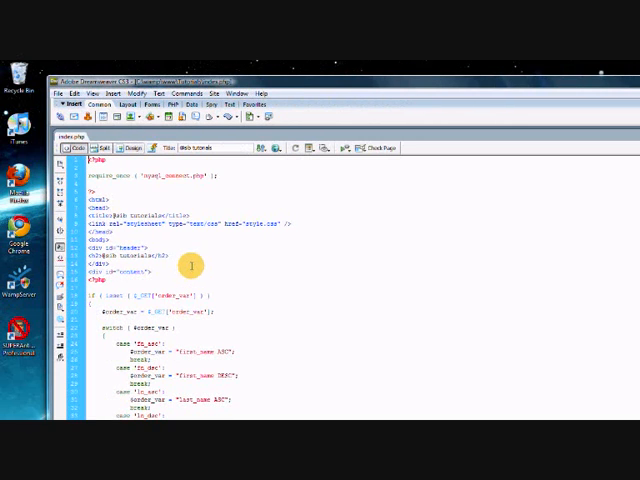
{"action": "mouse_move", "coordinate": [256, 226]}
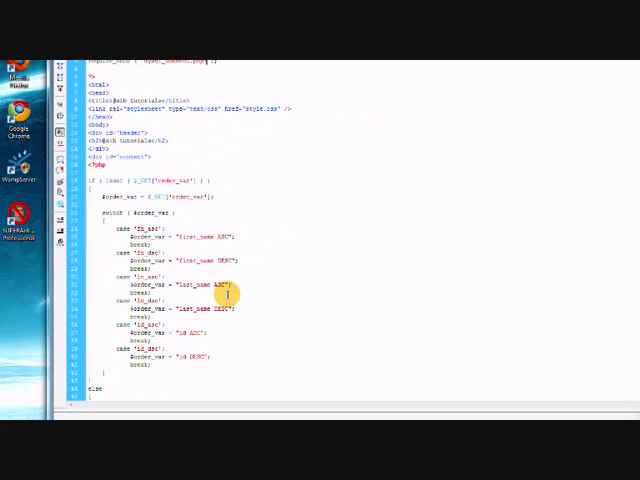
{"action": "scroll", "scroll_direction": "down", "scroll_amount": 3}
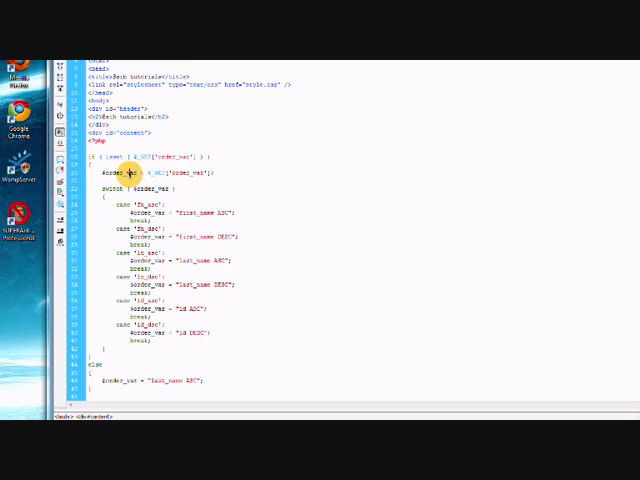
{"action": "double_click", "coordinate": [186, 172]}
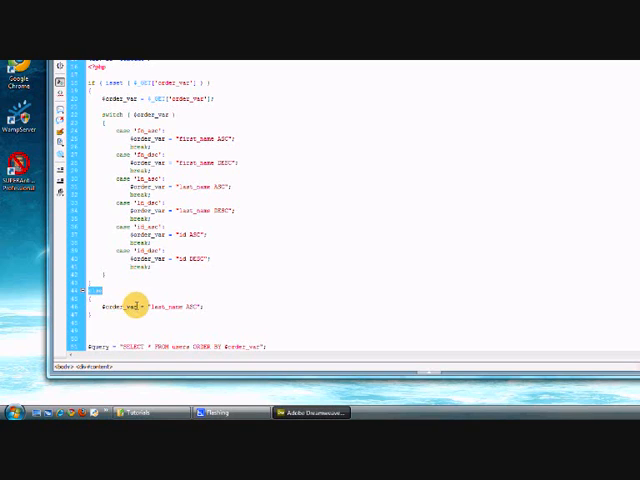
{"action": "double_click", "coordinate": [160, 306]}
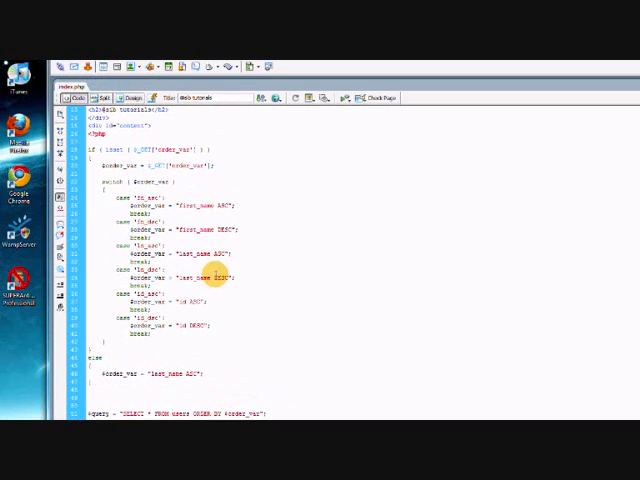
{"action": "mouse_move", "coordinate": [192, 216]}
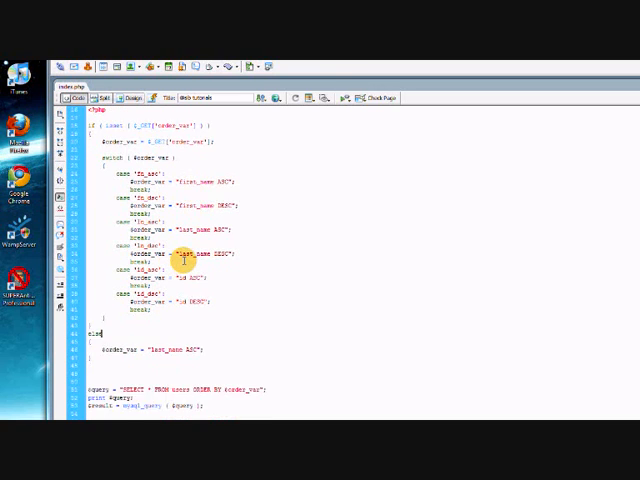
{"action": "scroll", "scroll_direction": "down", "scroll_amount": 3}
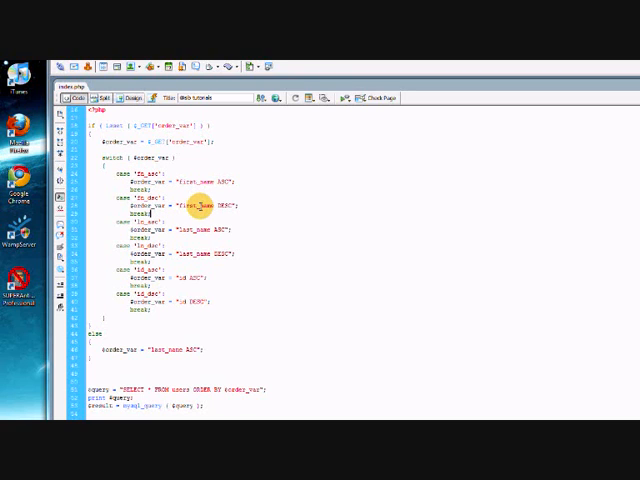
{"action": "mouse_move", "coordinate": [218, 200]}
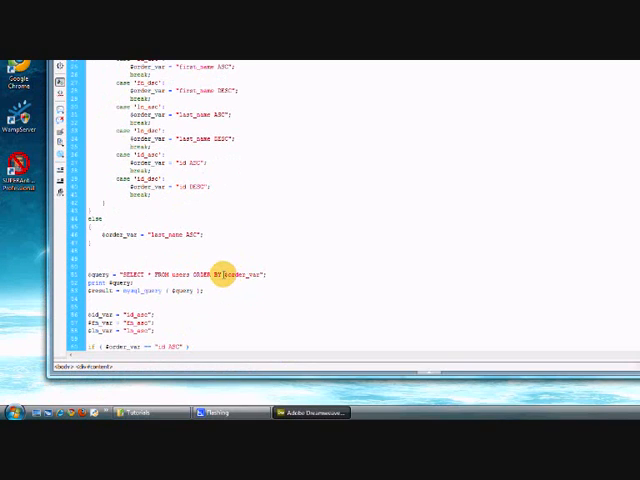
{"action": "double_click", "coordinate": [240, 274]}
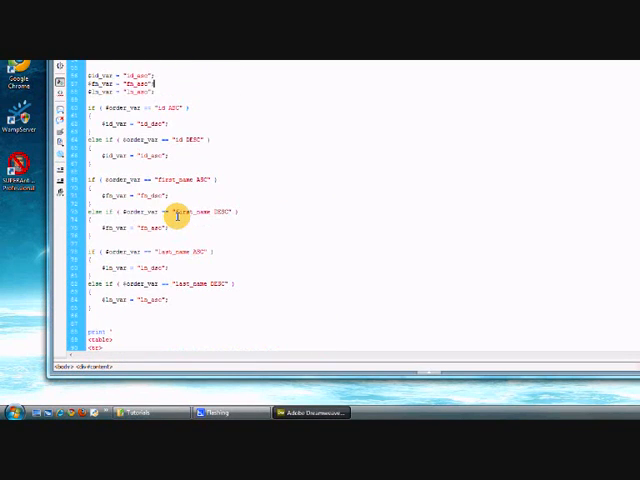
{"action": "scroll", "scroll_direction": "down", "scroll_amount": 3}
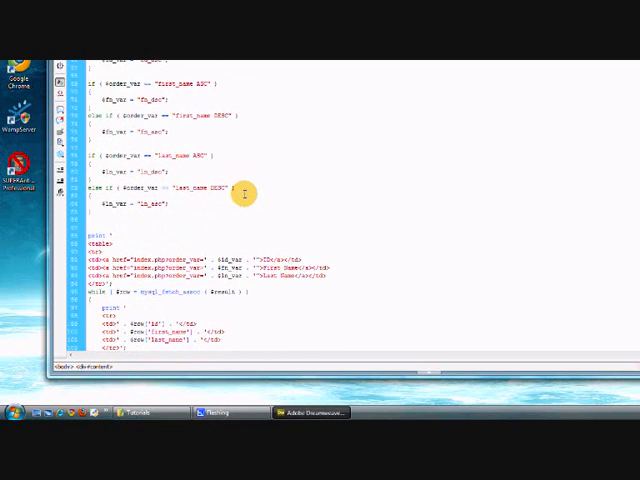
{"action": "scroll", "scroll_direction": "down", "scroll_amount": 3}
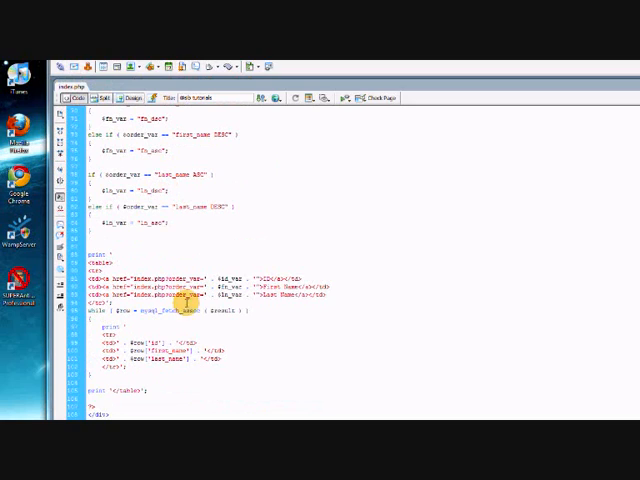
{"action": "scroll", "scroll_direction": "down", "scroll_amount": 3}
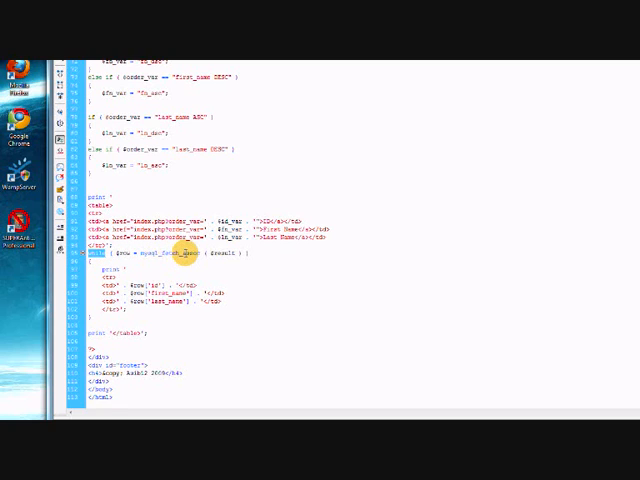
{"action": "mouse_move", "coordinate": [180, 258]}
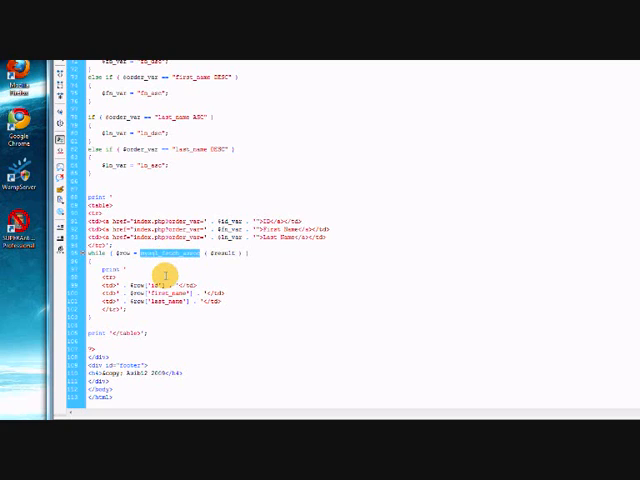
{"action": "mouse_move", "coordinate": [188, 266]}
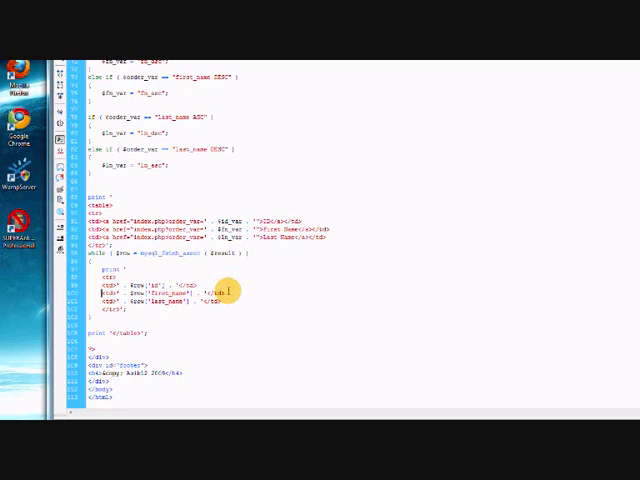
{"action": "mouse_move", "coordinate": [232, 289]}
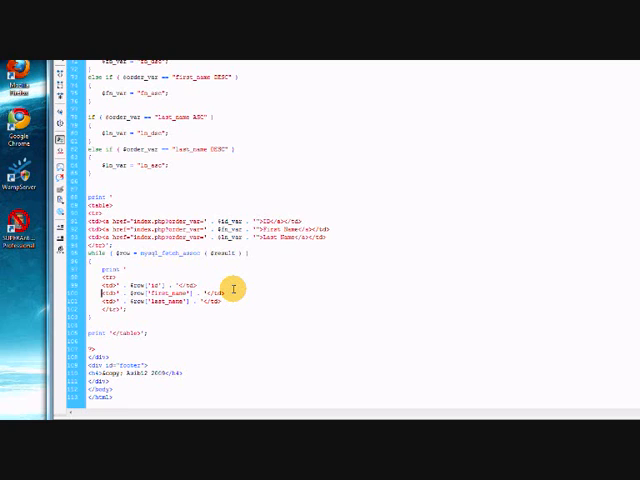
{"action": "mouse_move", "coordinate": [233, 283]}
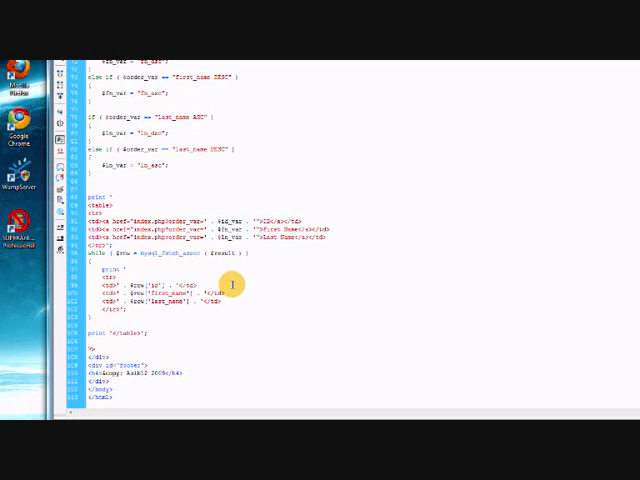